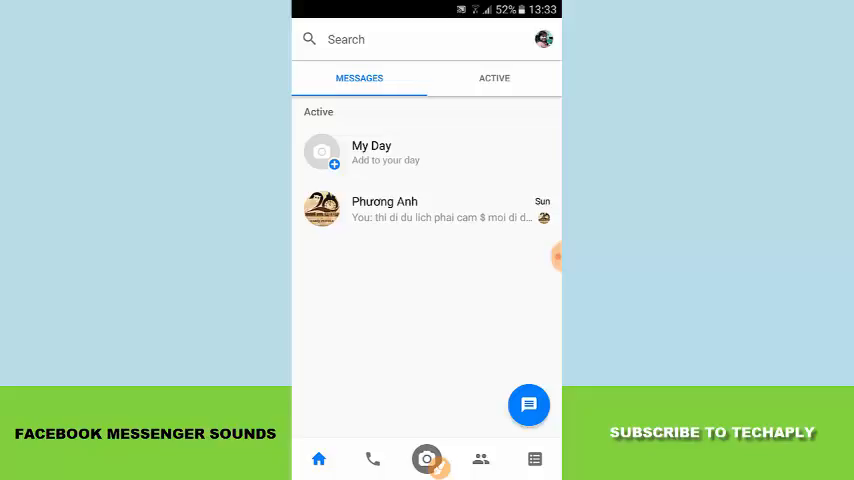
Go to your own profile page and reveal the settings list with Notifications & Sounds.
click(427, 459)
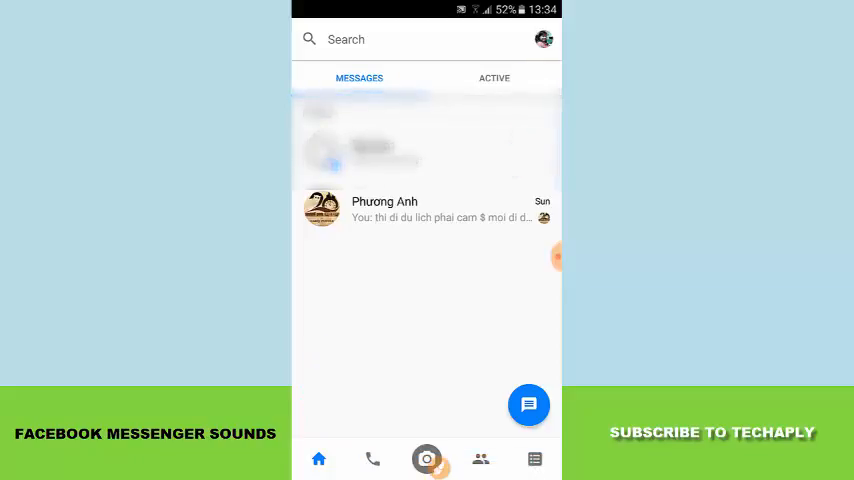
click(546, 38)
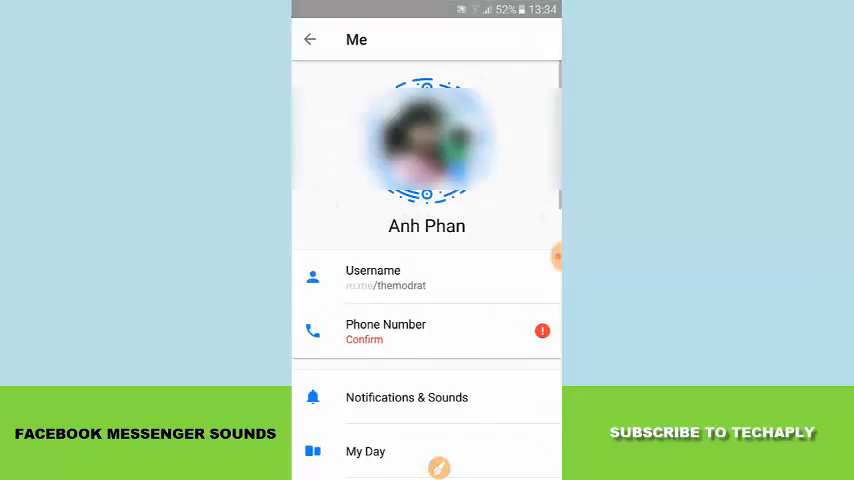
scroll(down, 3)
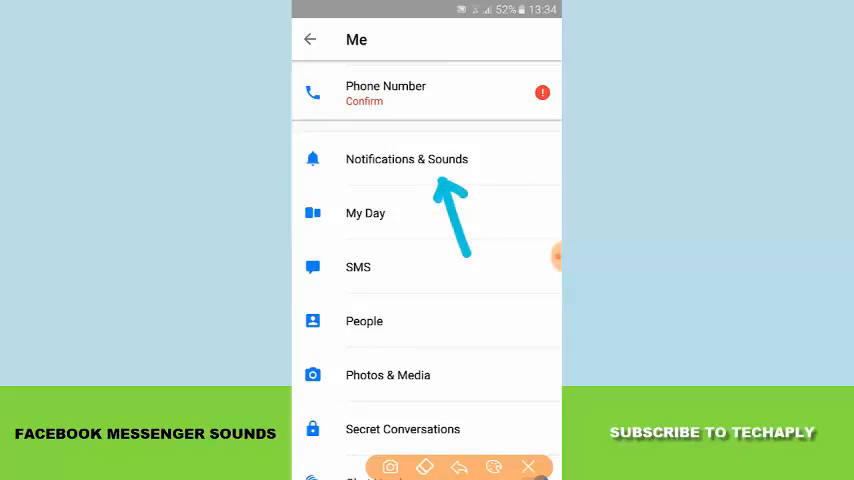
Enter the Notifications & Sounds settings.
click(406, 159)
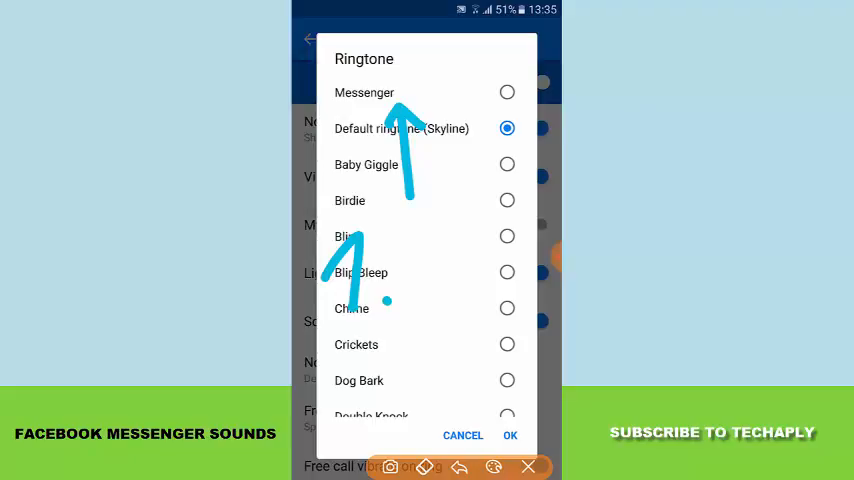
click(506, 92)
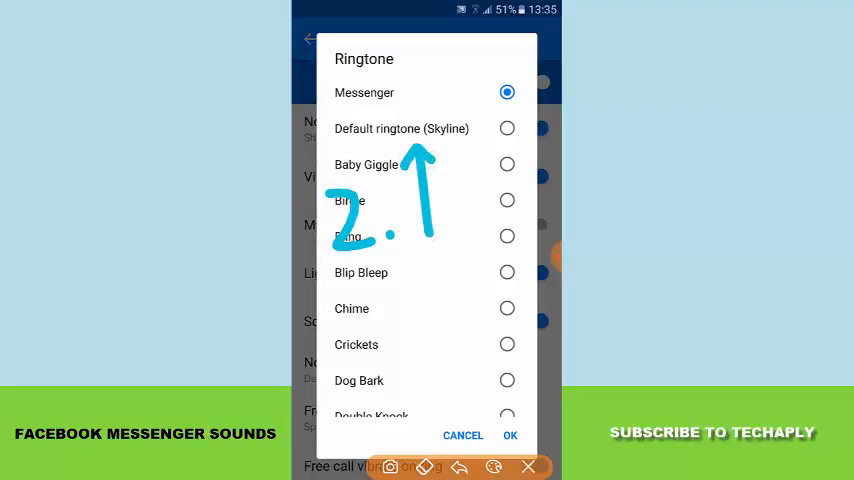
click(507, 128)
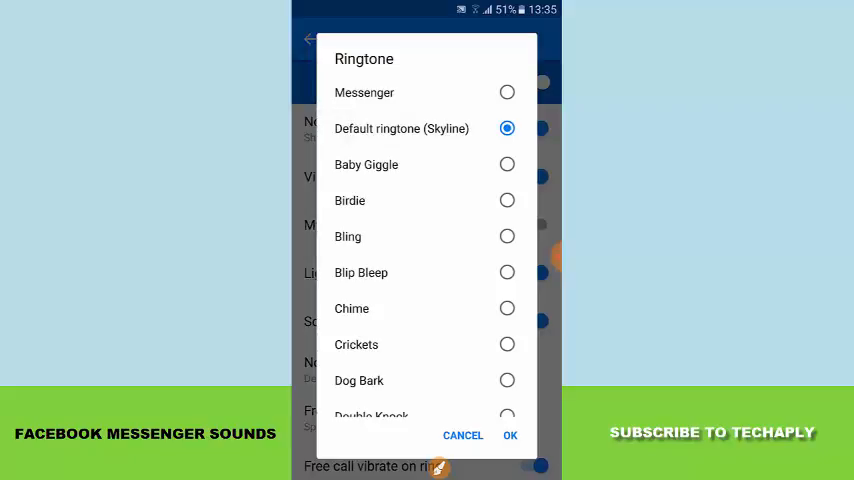
Browse the notification ringtone list down to the end and back.
scroll(down, 3)
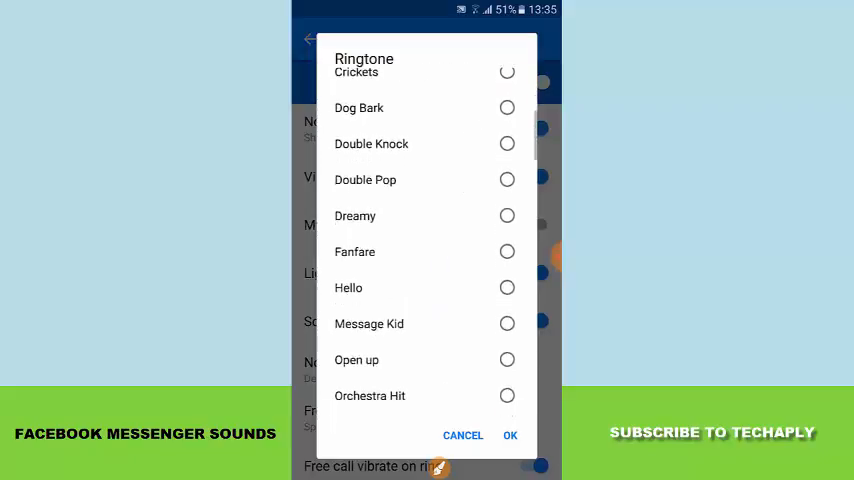
scroll(down, 3)
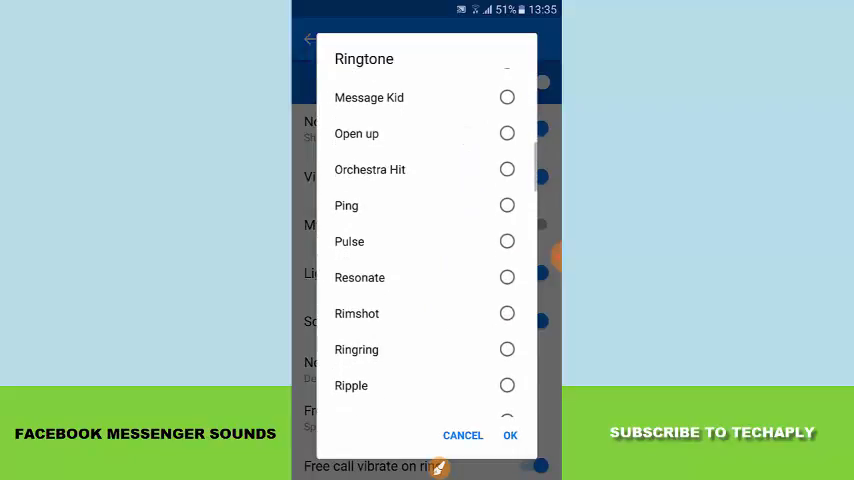
scroll(down, 3)
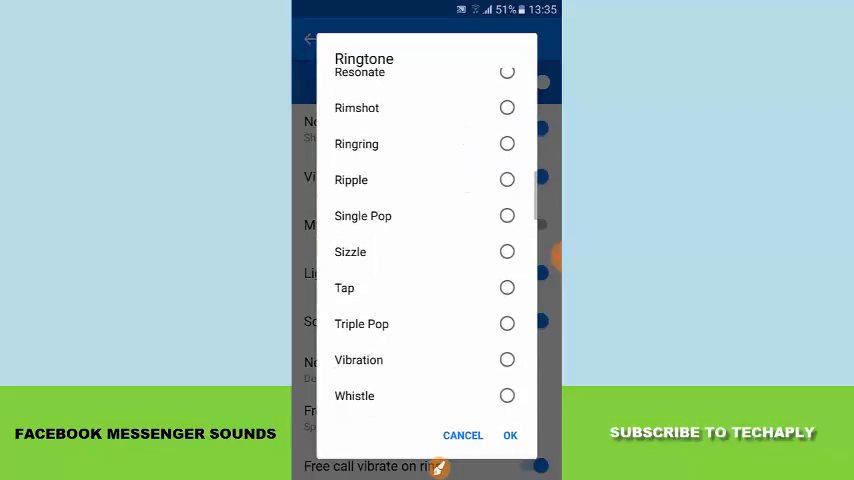
scroll(down, 3)
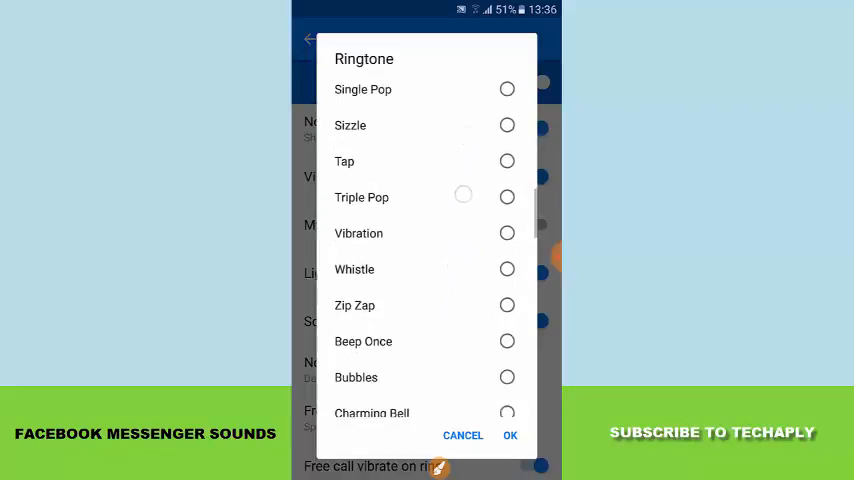
scroll(down, 3)
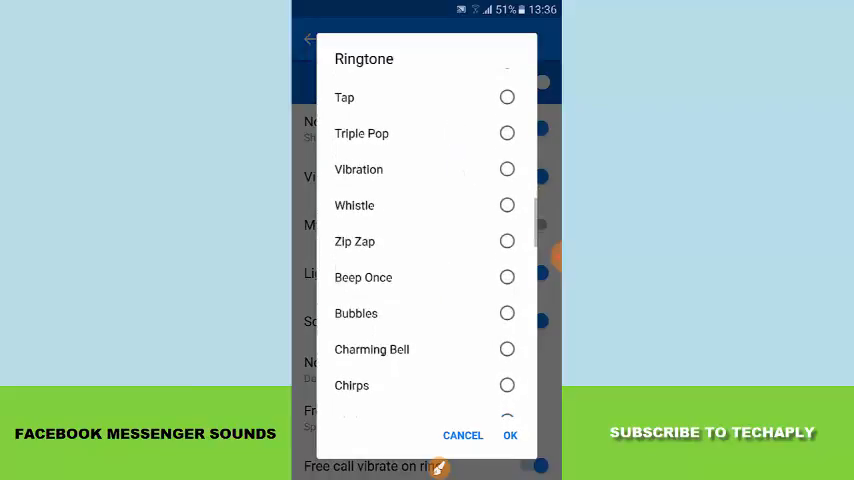
scroll(down, 3)
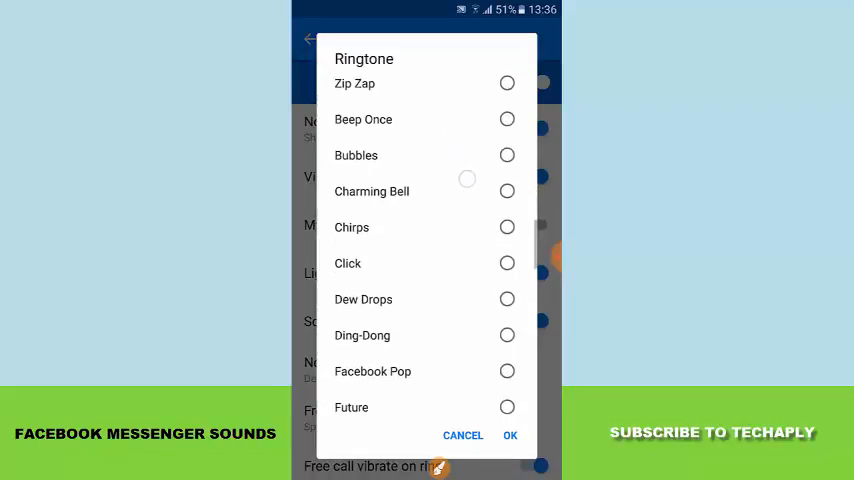
scroll(down, 3)
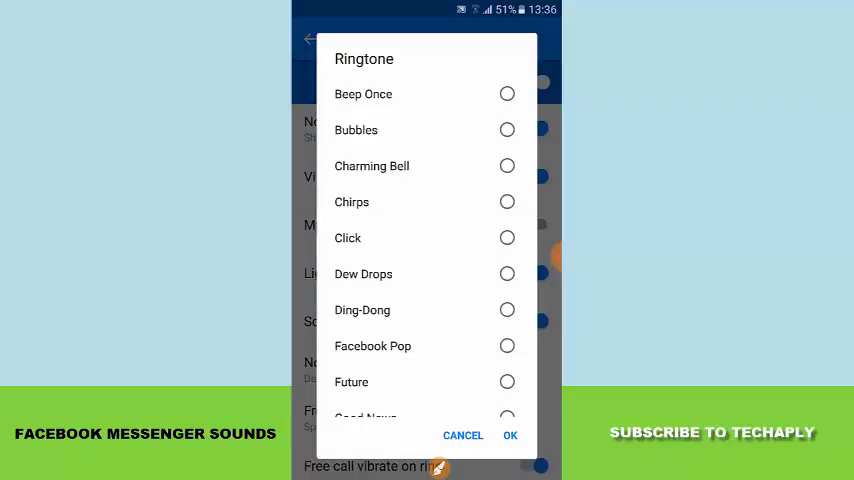
scroll(down, 3)
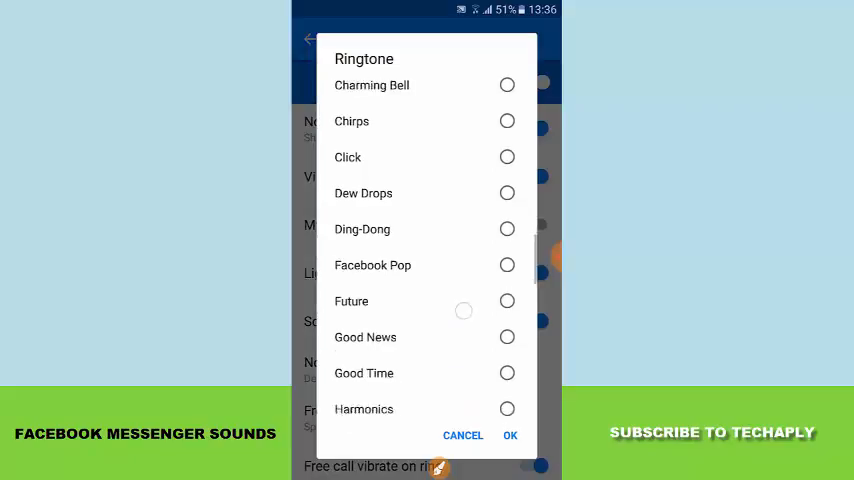
scroll(down, 3)
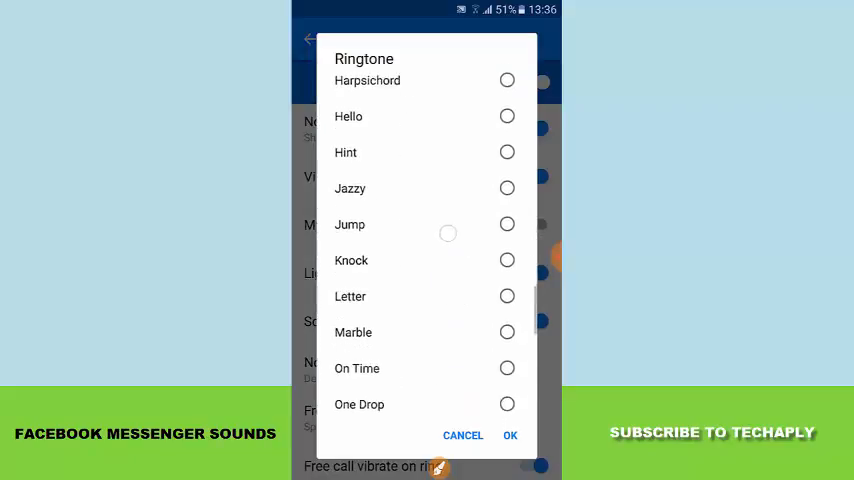
scroll(down, 3)
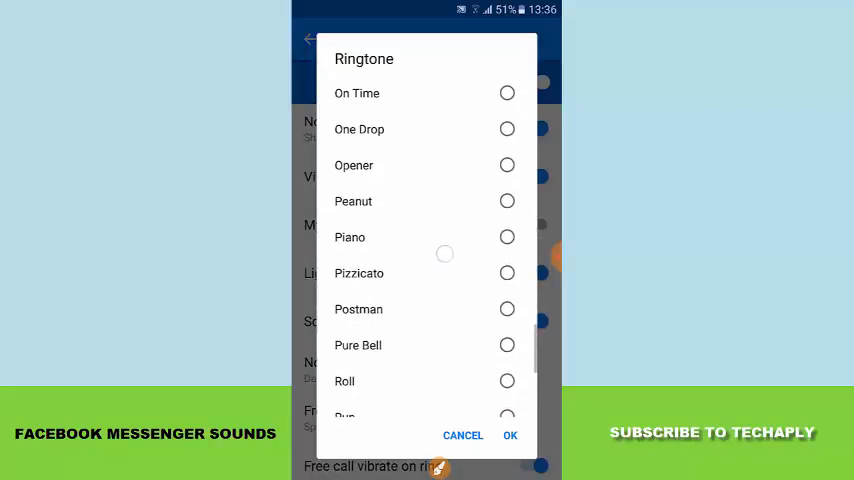
scroll(up, 3)
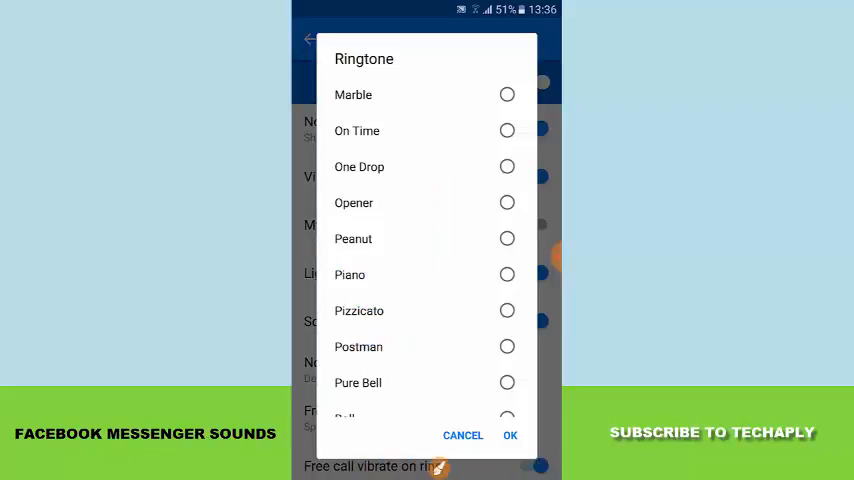
Try the On Time ringtone before returning toward Default ringtone (Skyline).
click(506, 130)
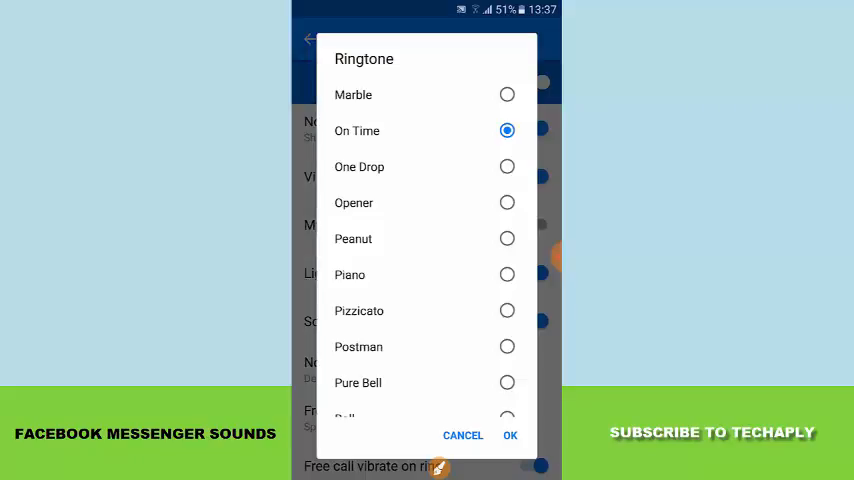
scroll(down, 3)
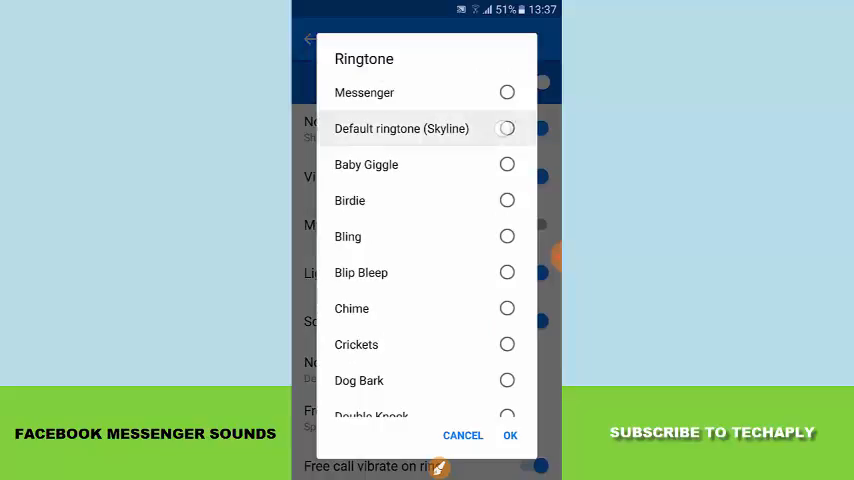
Confirm Skyline as the notification sound and look through the free call ringtone list.
click(506, 128)
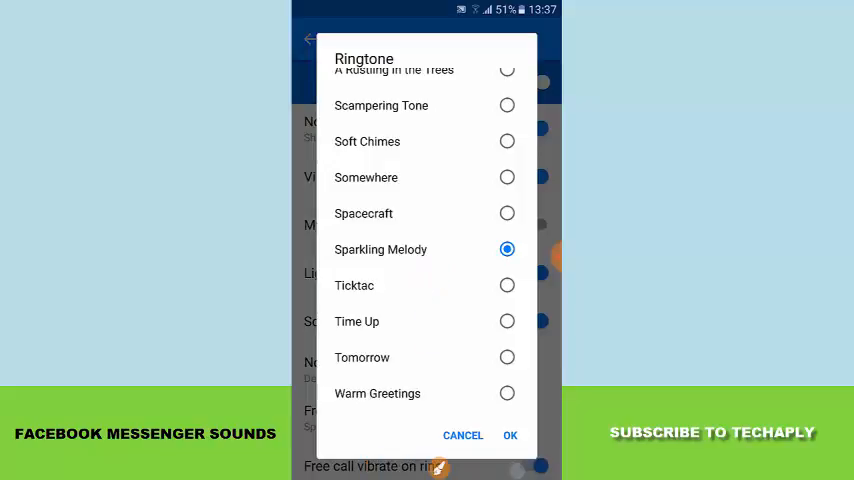
scroll(up, 3)
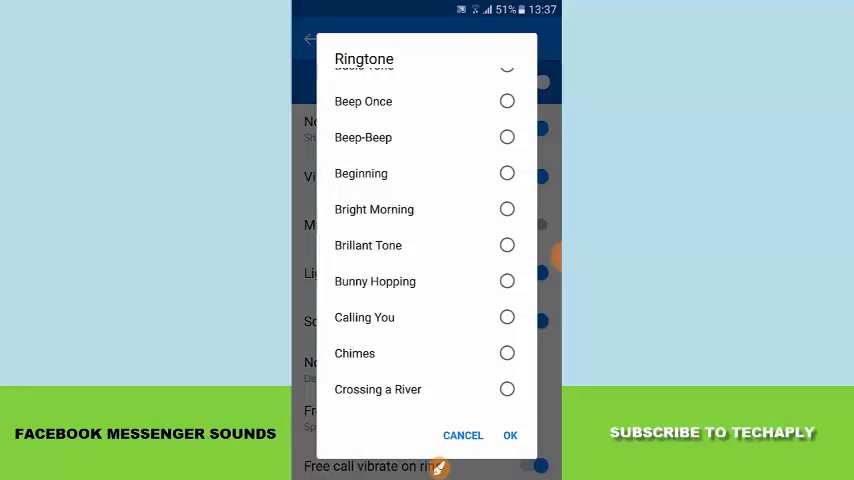
scroll(down, 3)
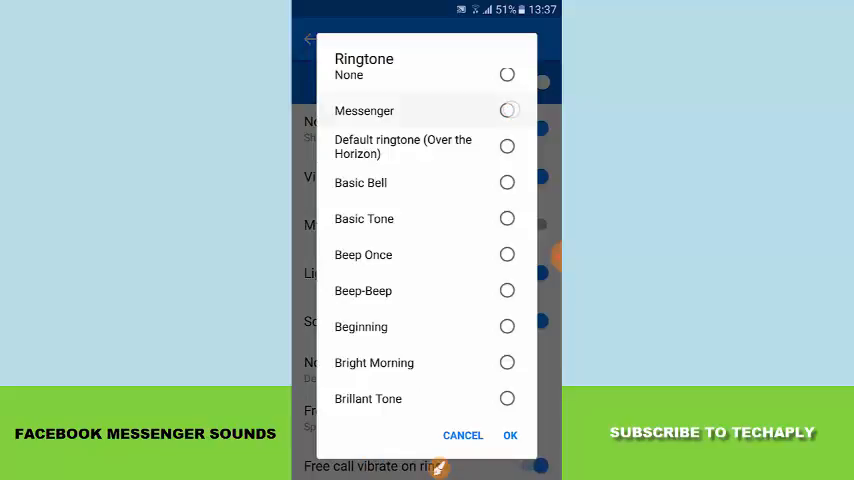
Try the Messenger tone and None, then pick Default ringtone (Over the Horizon).
click(506, 110)
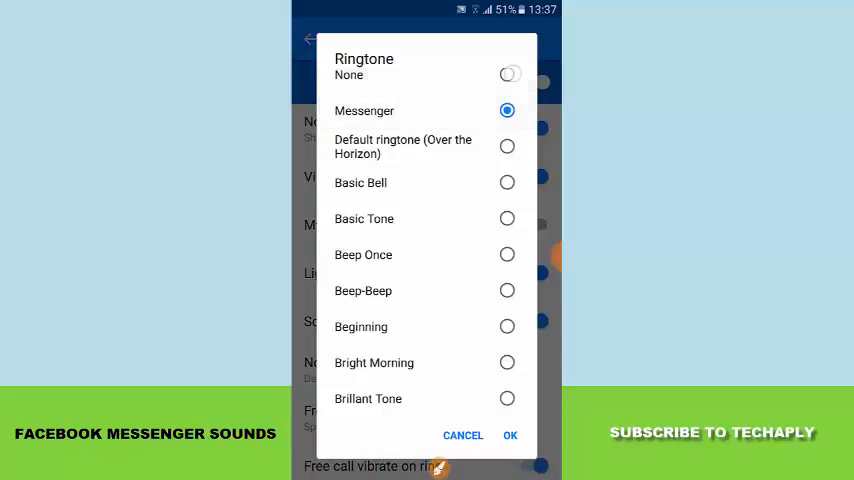
click(506, 74)
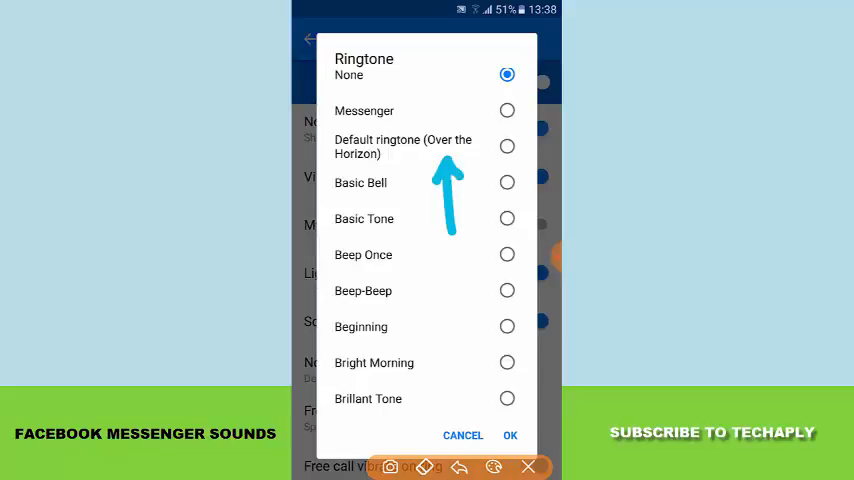
click(507, 146)
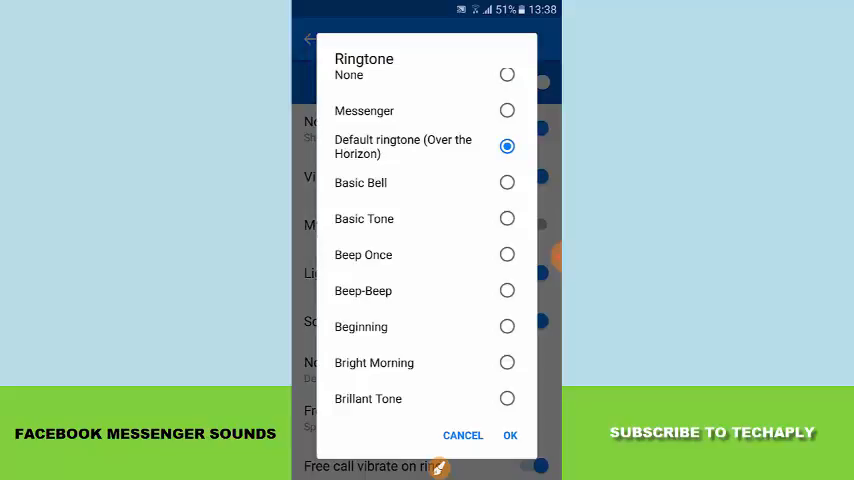
Browse the rest of the call tones and settle on Default ringtone (Over the Horizon).
scroll(down, 3)
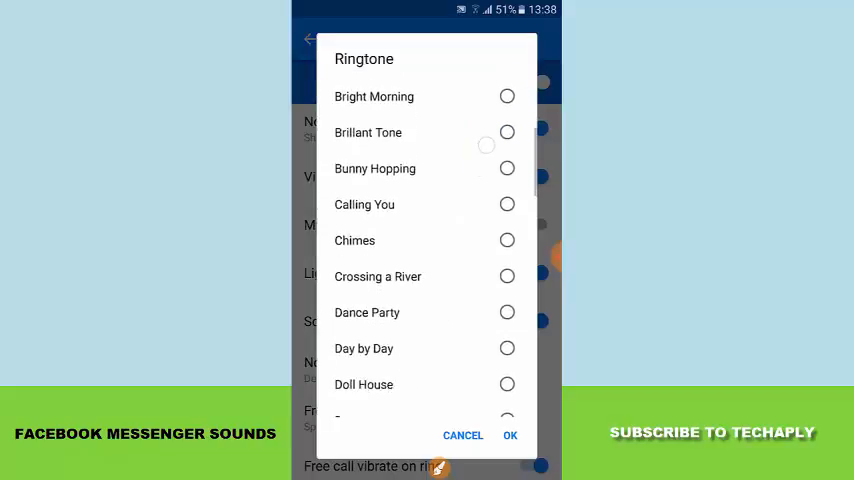
scroll(down, 3)
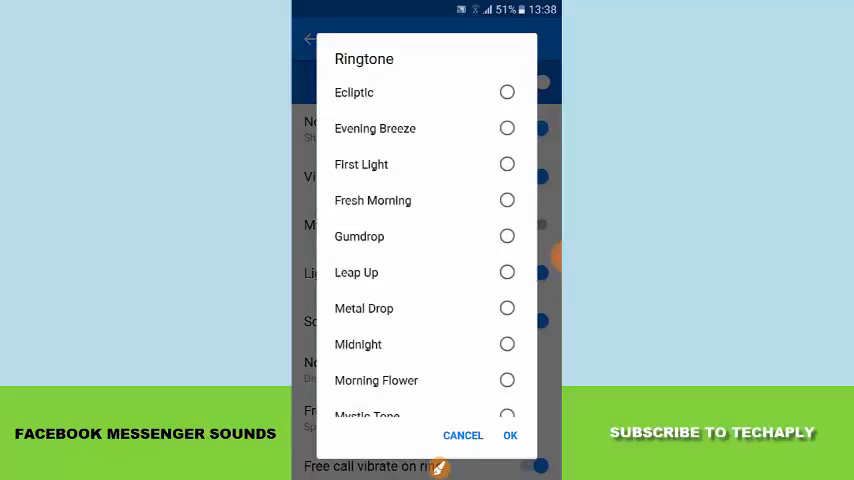
scroll(down, 3)
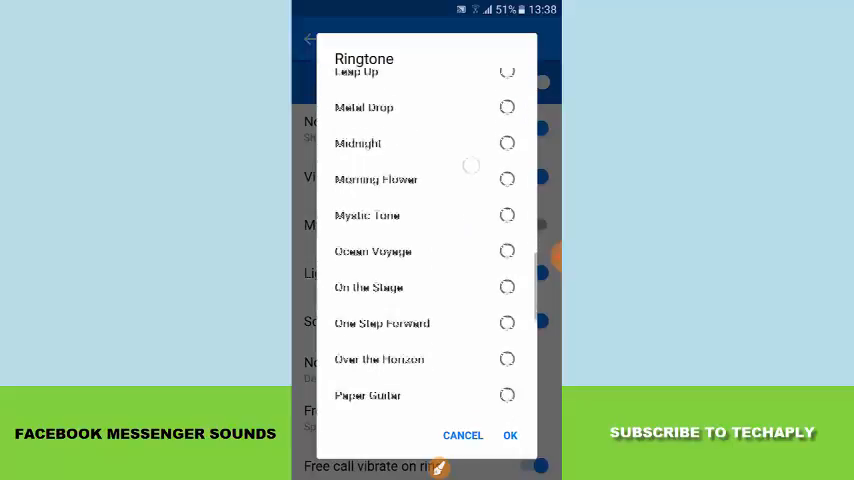
scroll(down, 3)
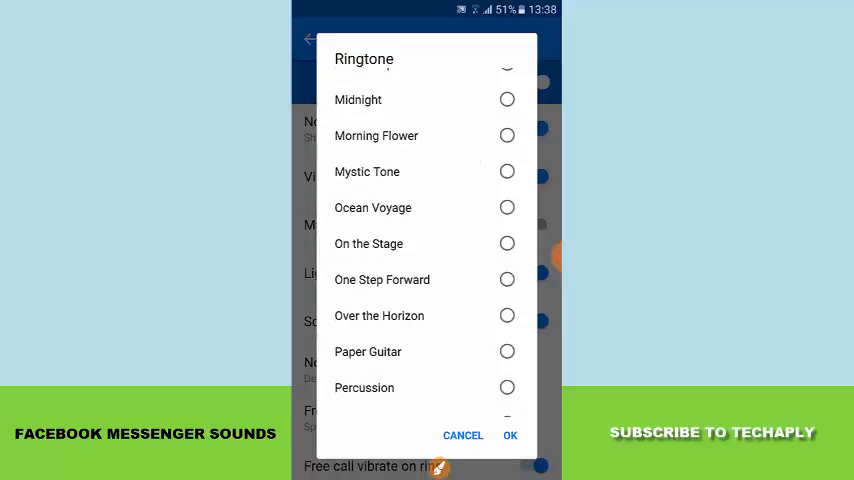
scroll(down, 3)
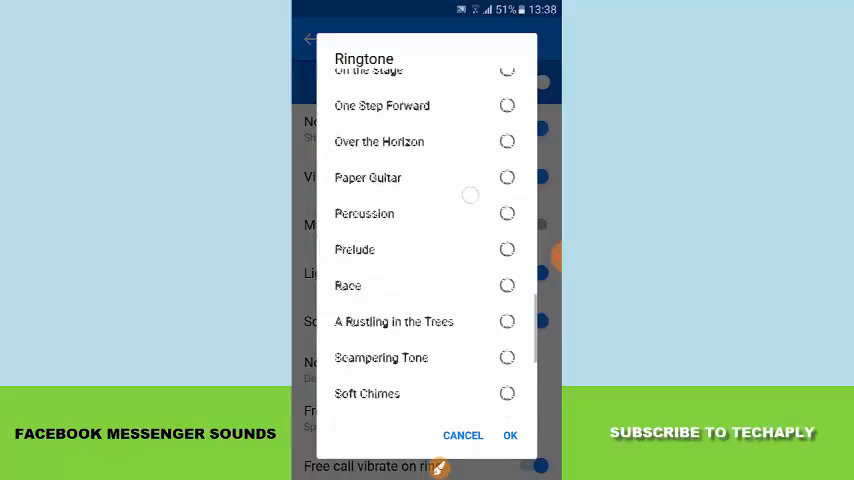
scroll(down, 3)
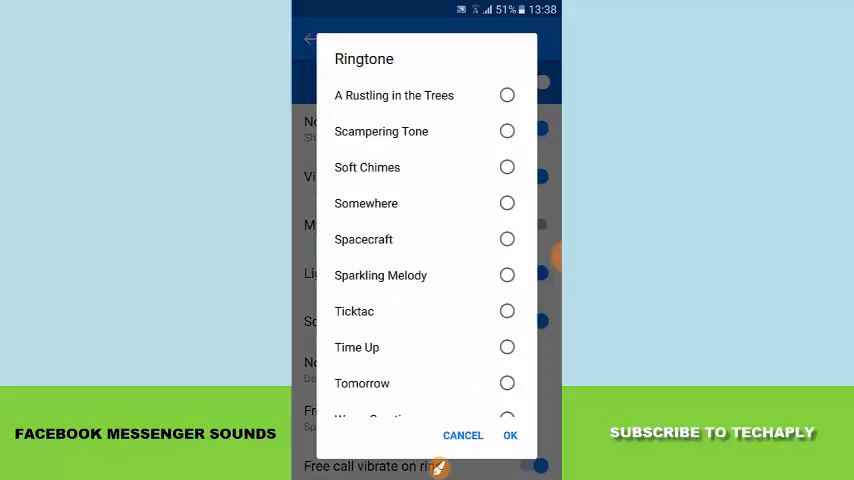
click(507, 275)
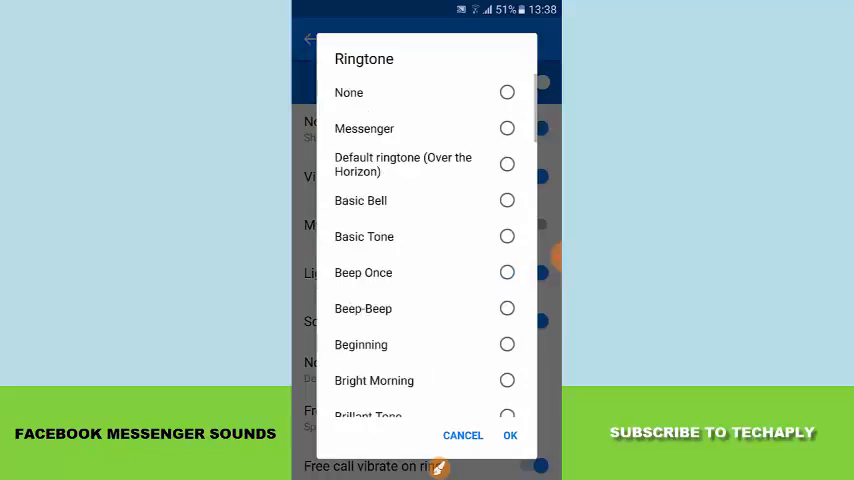
scroll(down, 3)
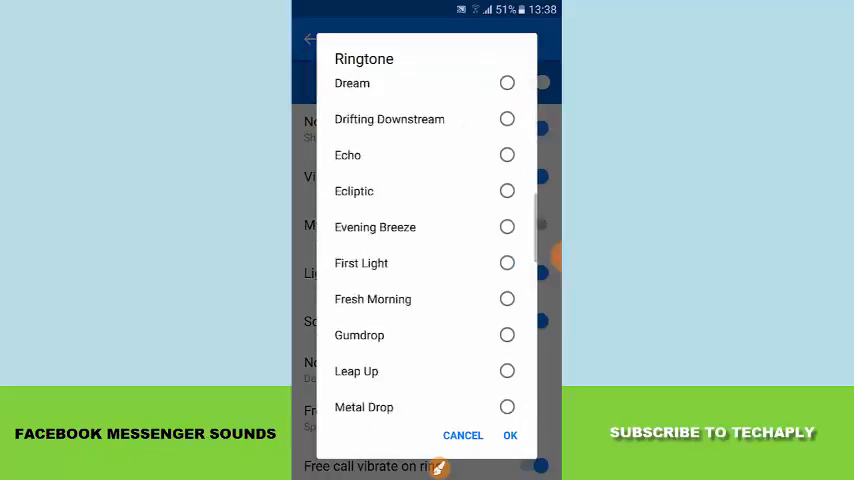
scroll(down, 3)
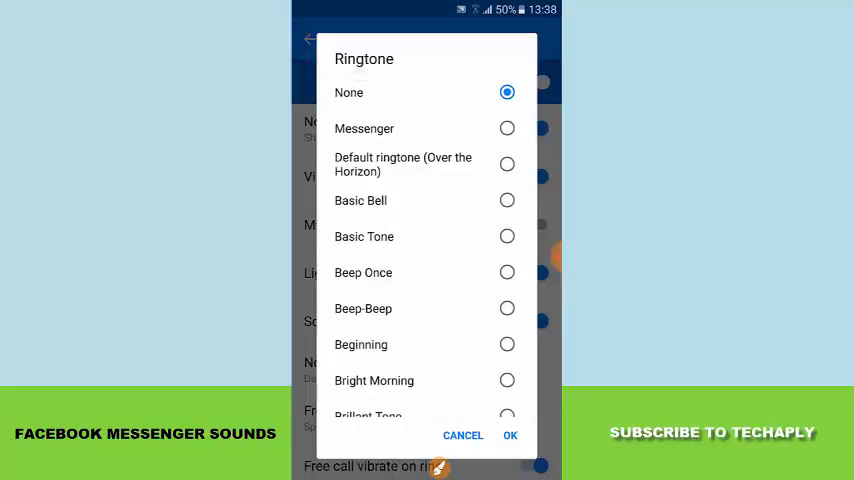
click(506, 164)
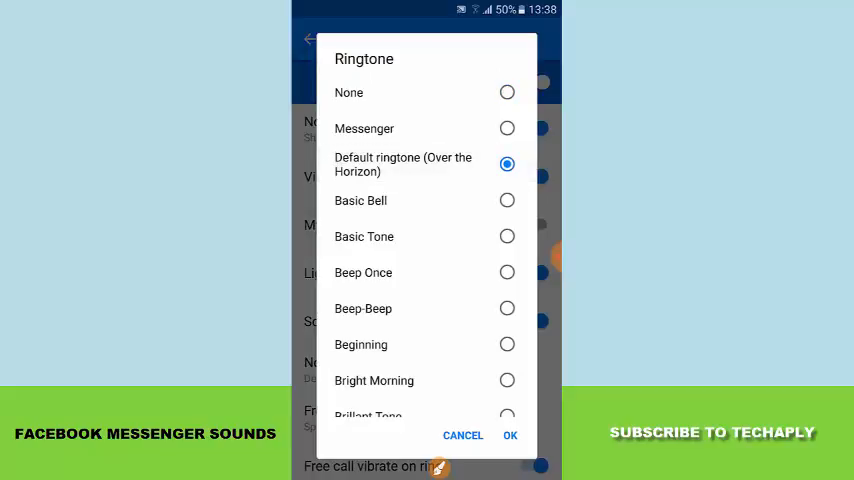
Save Over the Horizon as the free call ringtone and review Notifications & Sounds.
click(511, 435)
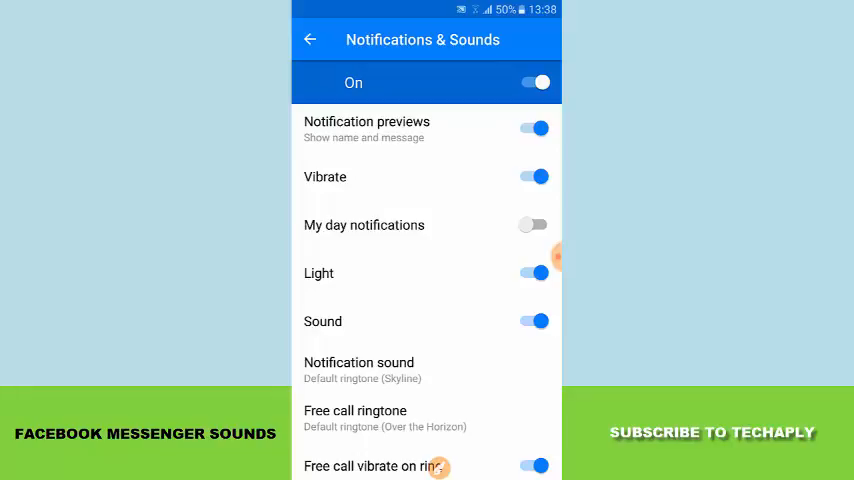
scroll(down, 3)
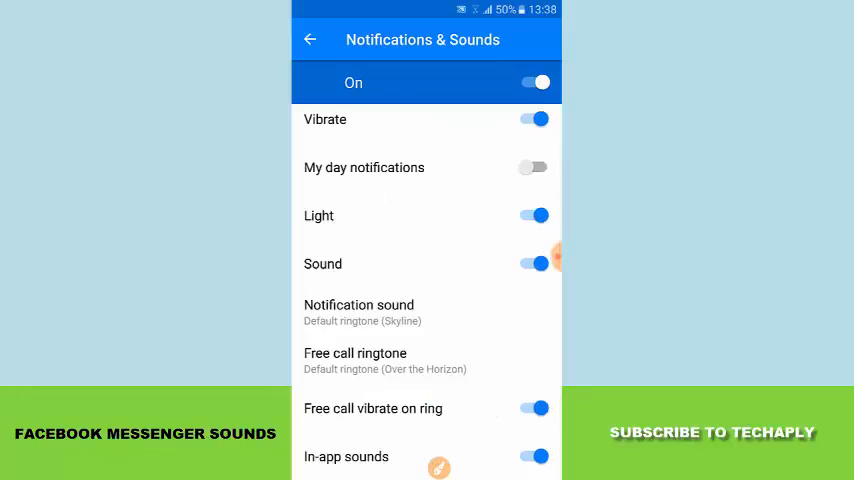